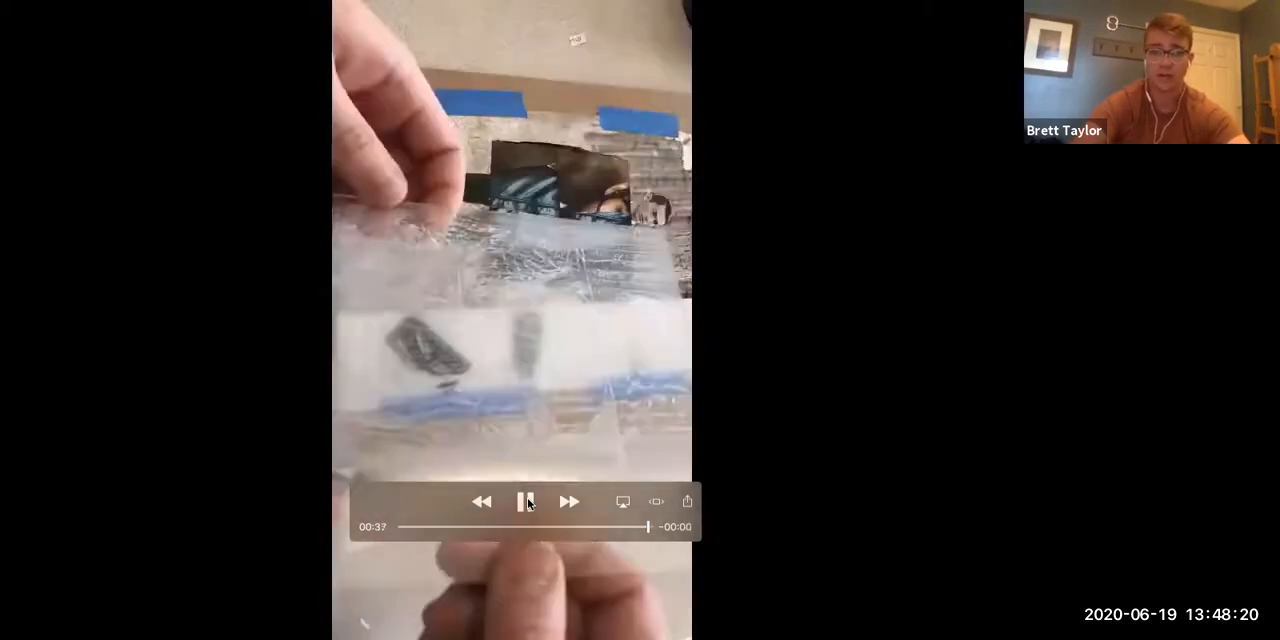
# - Play the demo clip through to its final frame of the finished scribed plate
pyautogui.click(526, 502)
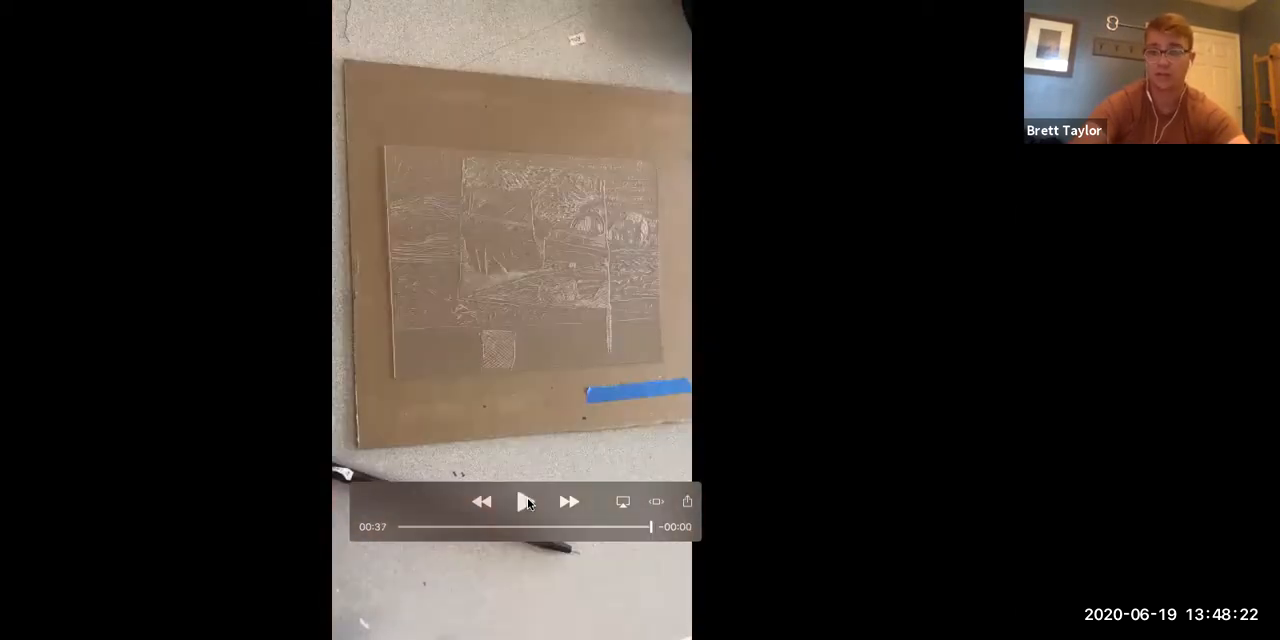
pyautogui.click(526, 500)
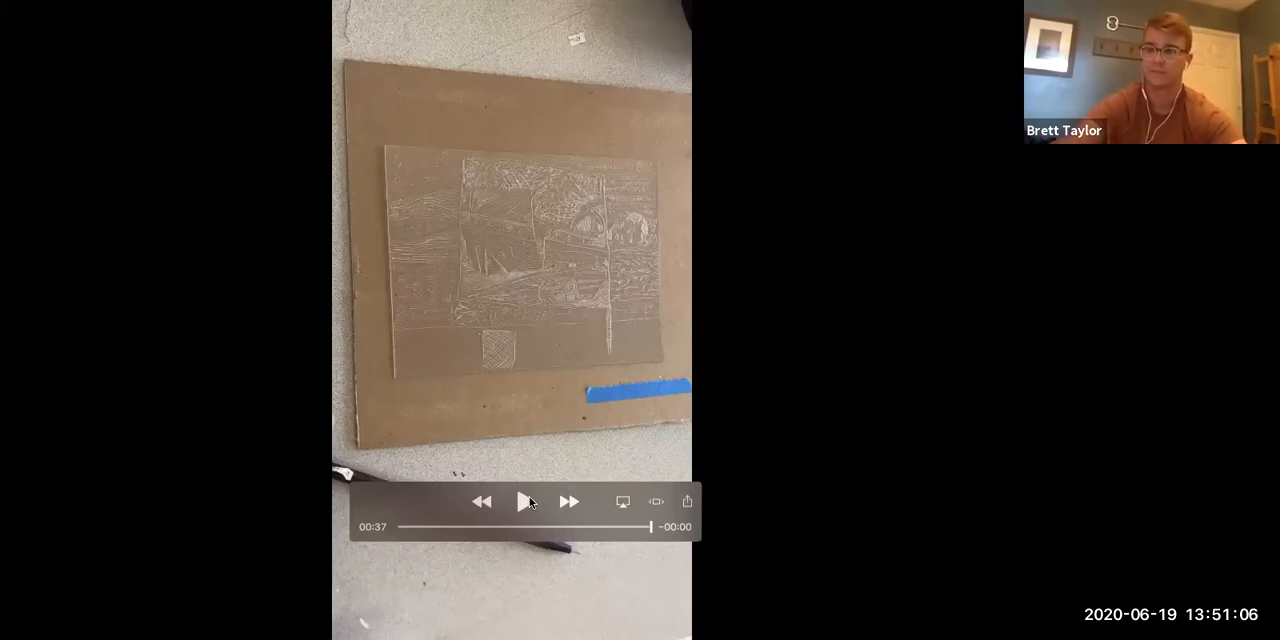
# - Play the next clip until the photo print is fully taped down under the clear plate
pyautogui.click(528, 500)
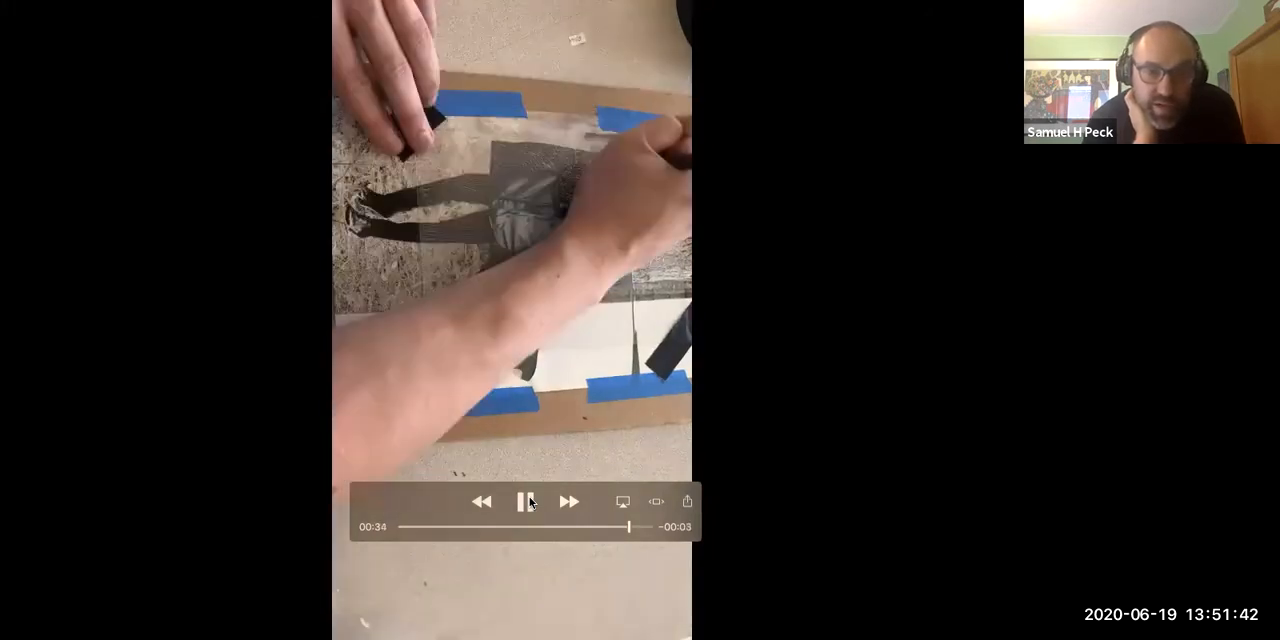
pyautogui.click(524, 502)
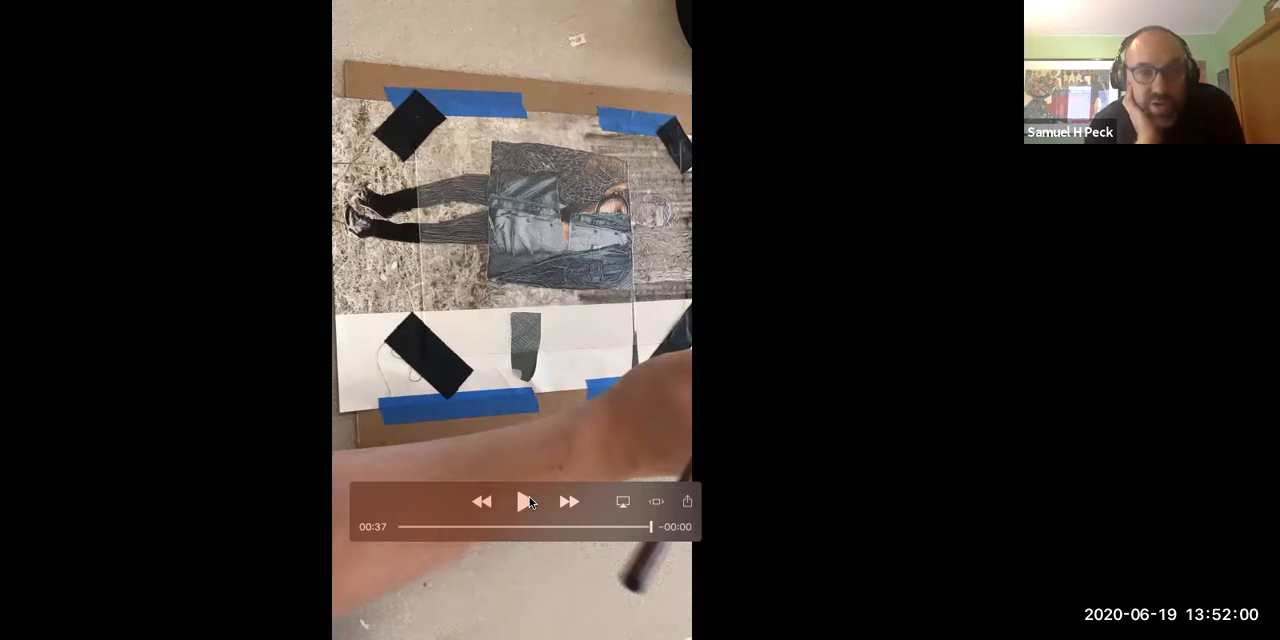
# - Restart the clip from 00:00 to show the hand scribing over the taped photo
pyautogui.click(526, 500)
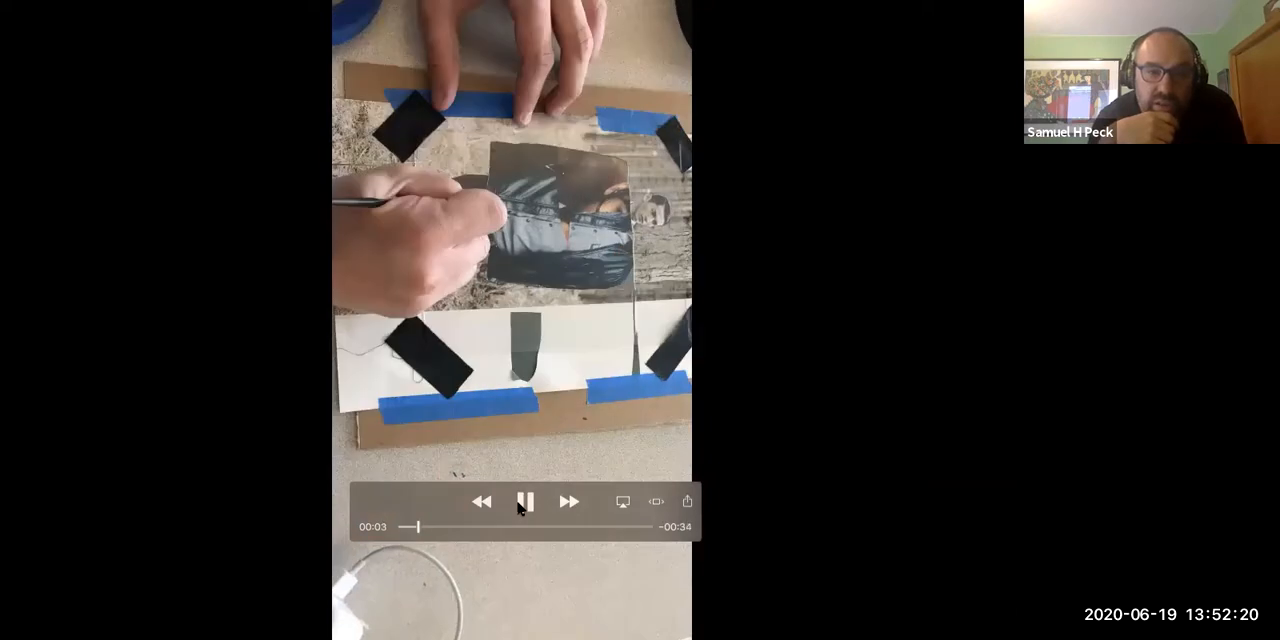